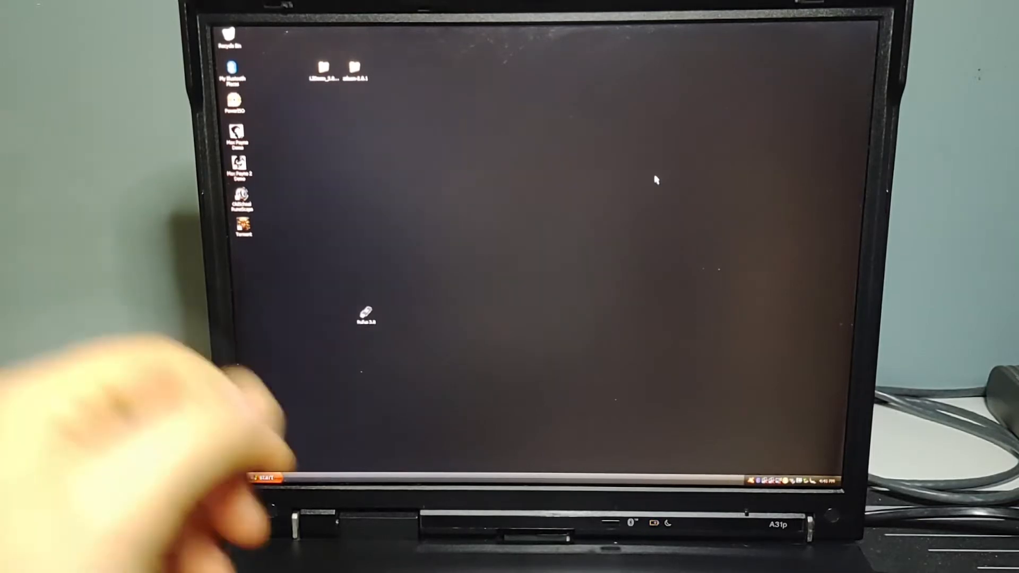
Launch the Windows 7 installer from the disc so Install Windows appears.
click(262, 479)
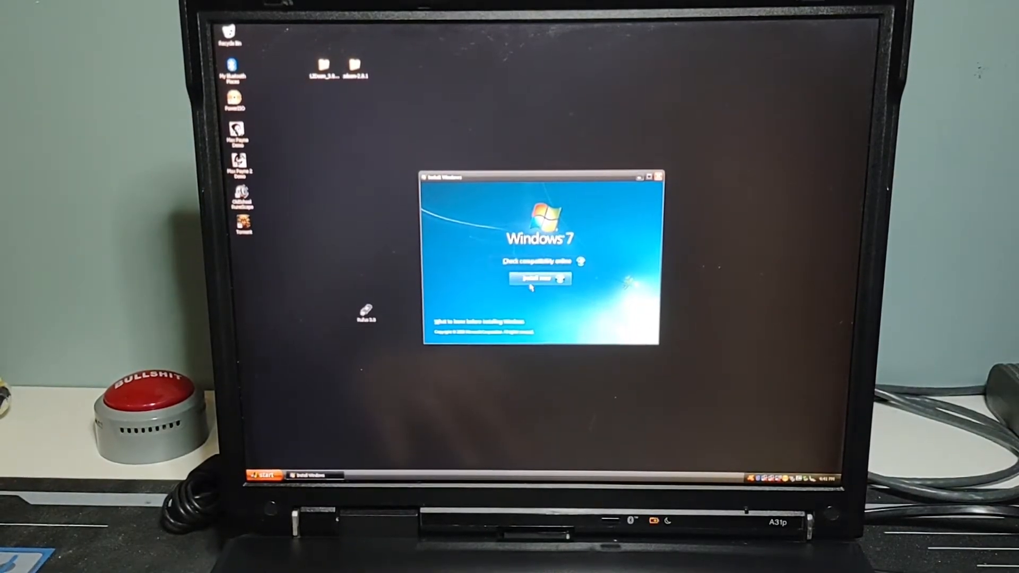
Choose Install now so Windows 7 Setup begins copying temporary files.
click(538, 279)
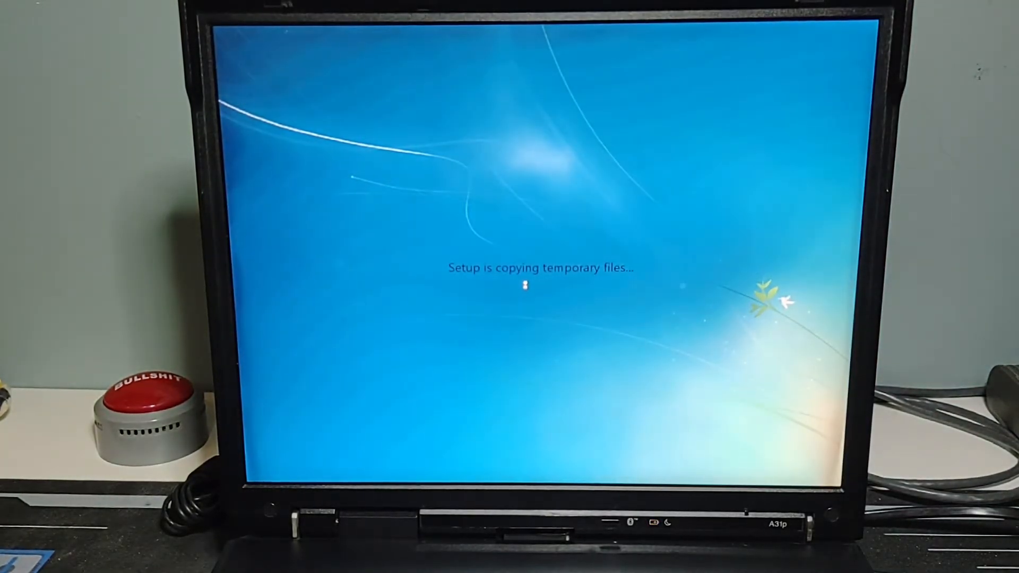